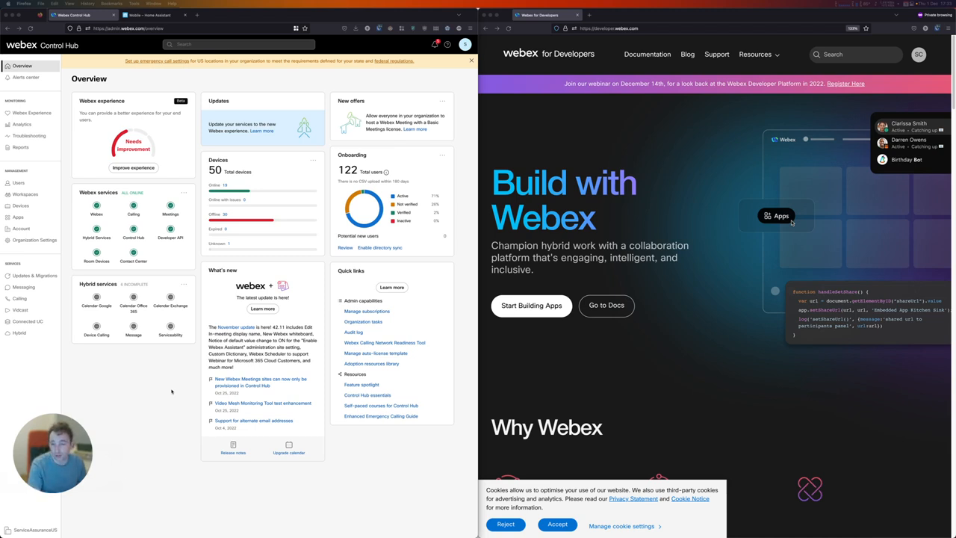
{"action": "mouse_move", "coordinate": [233, 161]}
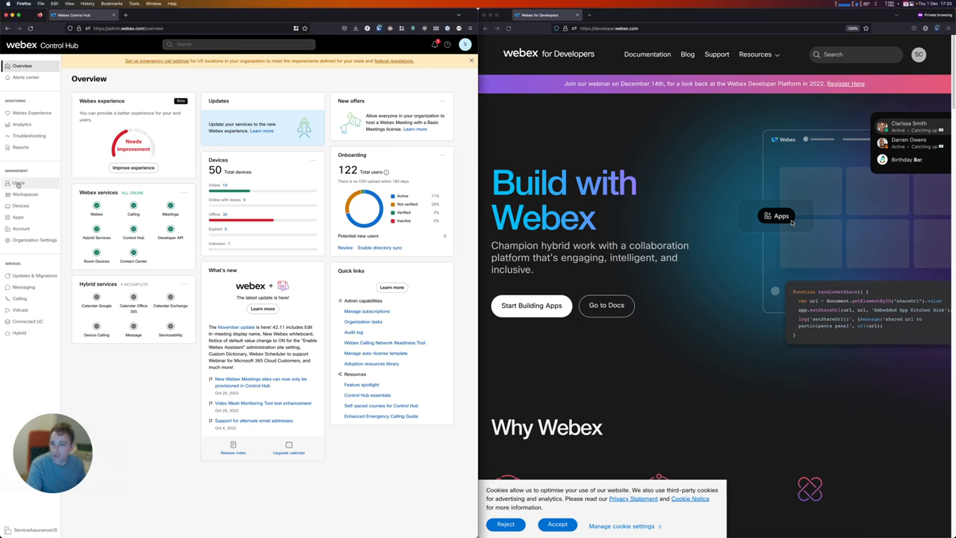
Step: Search Users for 'compliance' and open that user's profile and administrator roles
{"action": "left_click", "coordinate": [18, 183]}
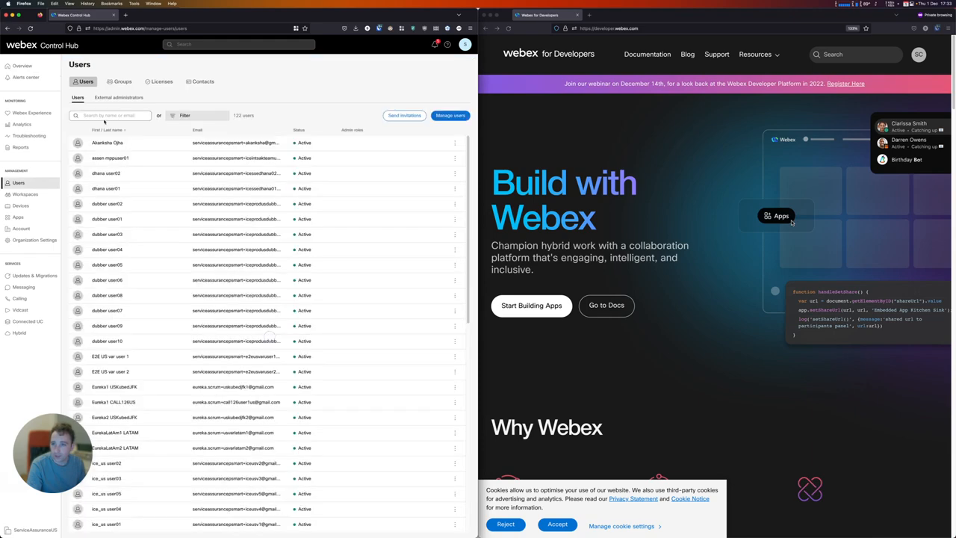
{"action": "left_click", "coordinate": [119, 97]}
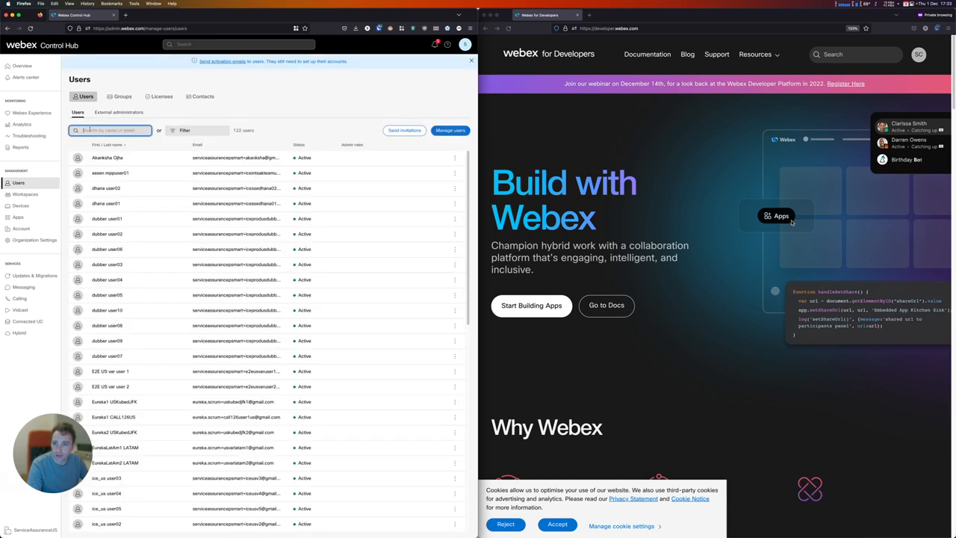
{"action": "type", "text": "compliance"}
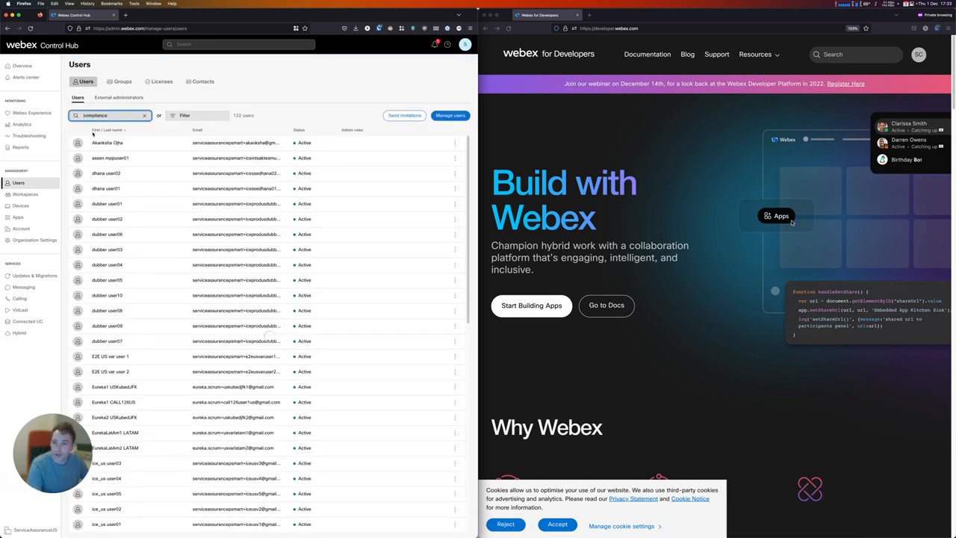
{"action": "left_click", "coordinate": [112, 143]}
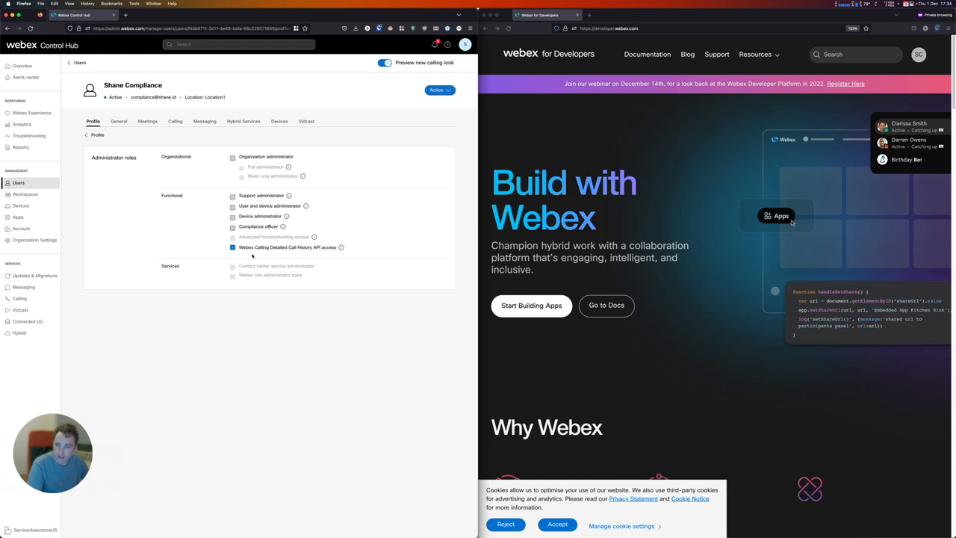
{"action": "mouse_move", "coordinate": [217, 240]}
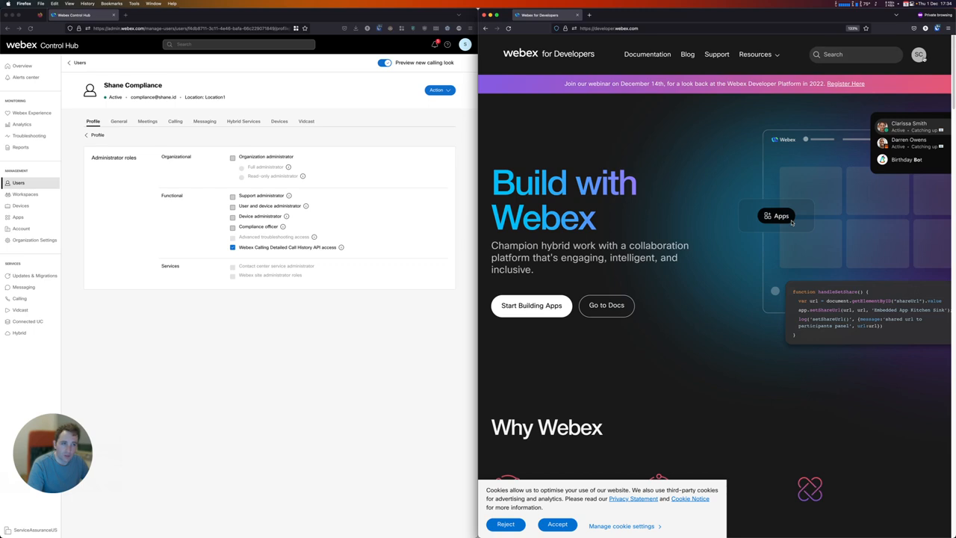
{"action": "mouse_move", "coordinate": [706, 106]}
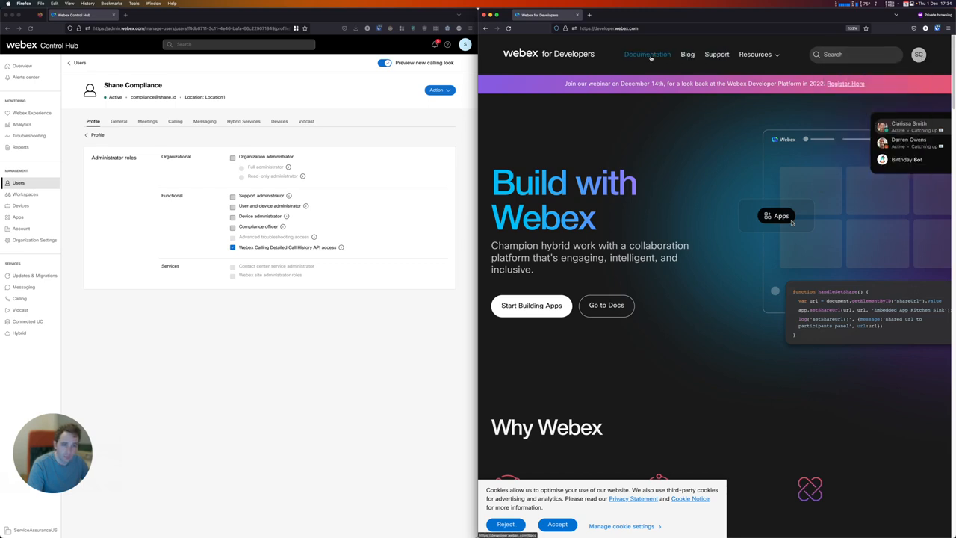
Step: Navigate the developer documentation to Calling > Webex Calling Detailed Call History reference
{"action": "left_click", "coordinate": [646, 54]}
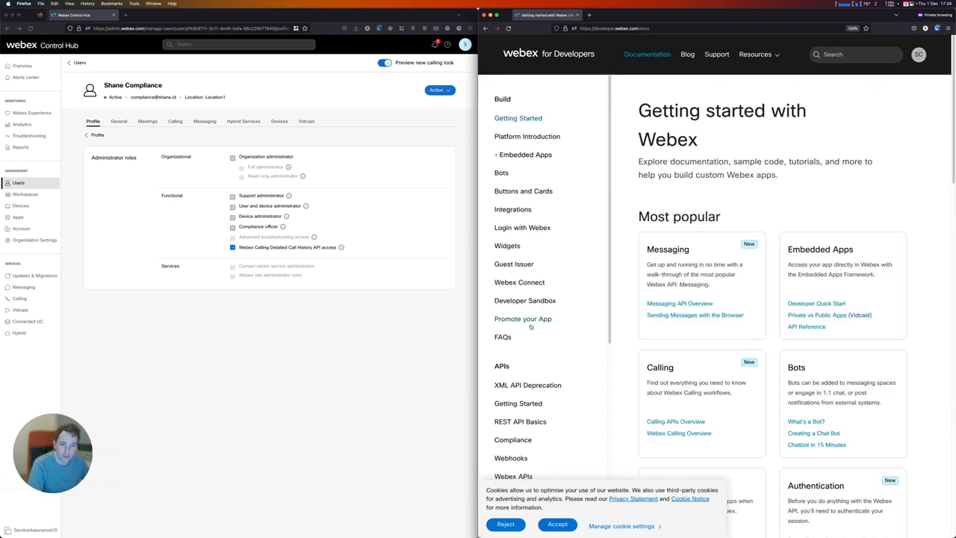
{"action": "scroll", "scroll_direction": "down", "scroll_amount": 3}
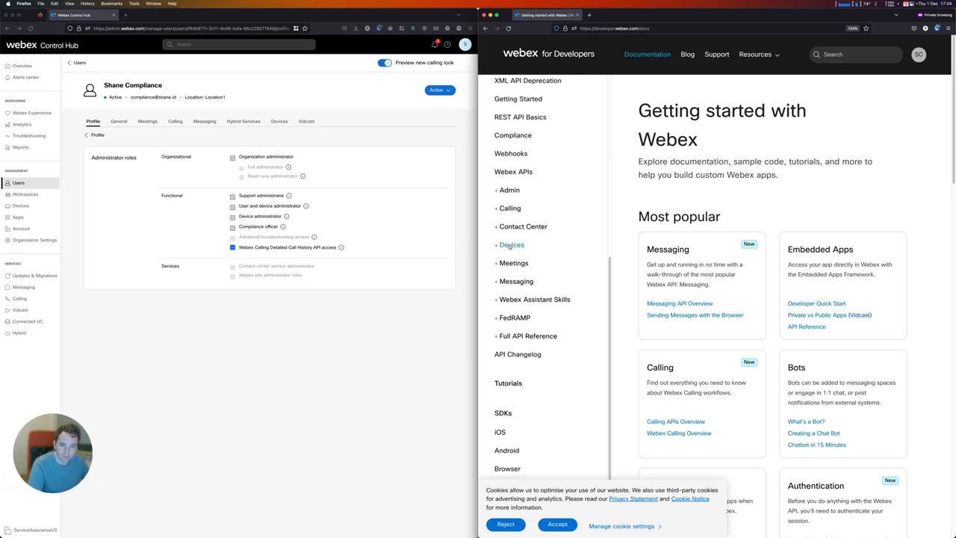
{"action": "left_click", "coordinate": [509, 208]}
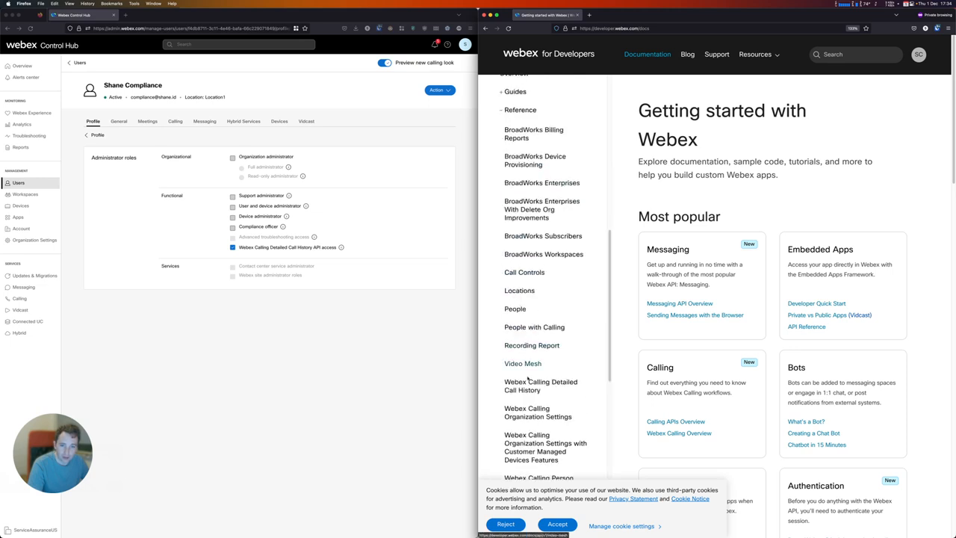
{"action": "left_click", "coordinate": [541, 385]}
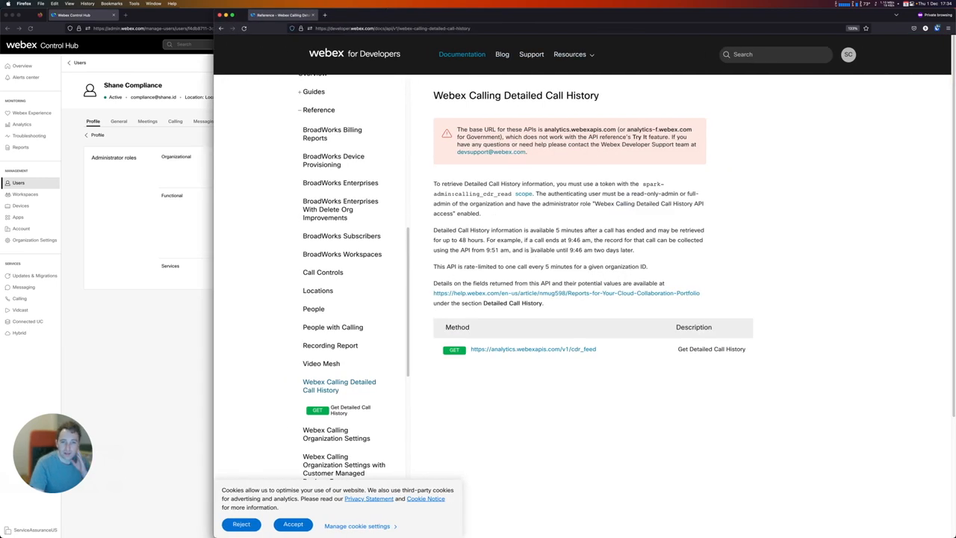
{"action": "mouse_move", "coordinate": [531, 245]}
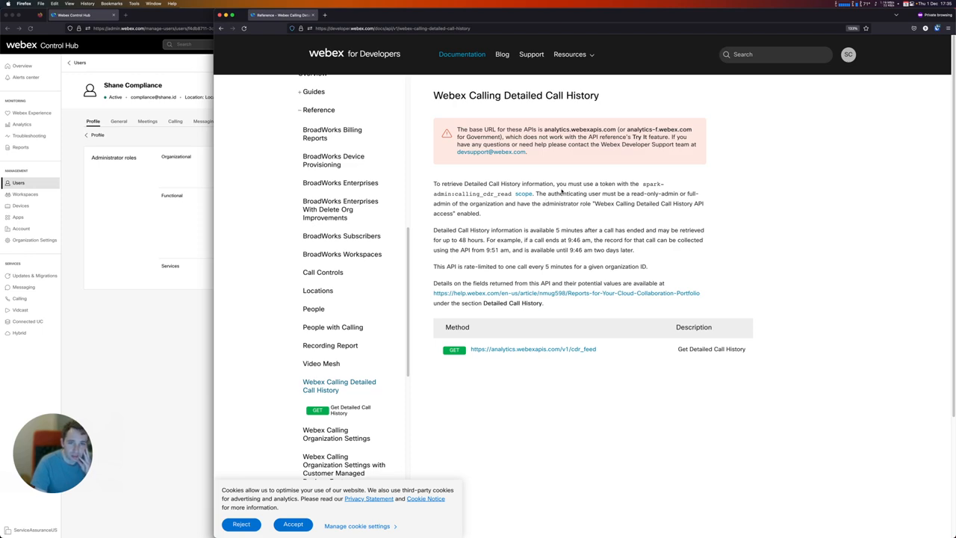
{"action": "mouse_move", "coordinate": [549, 250]}
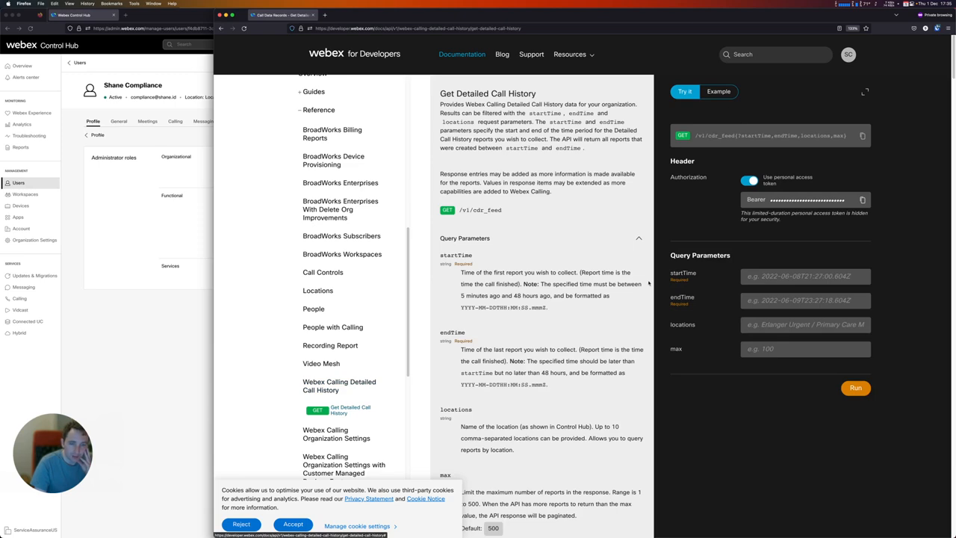
{"action": "mouse_move", "coordinate": [648, 284]}
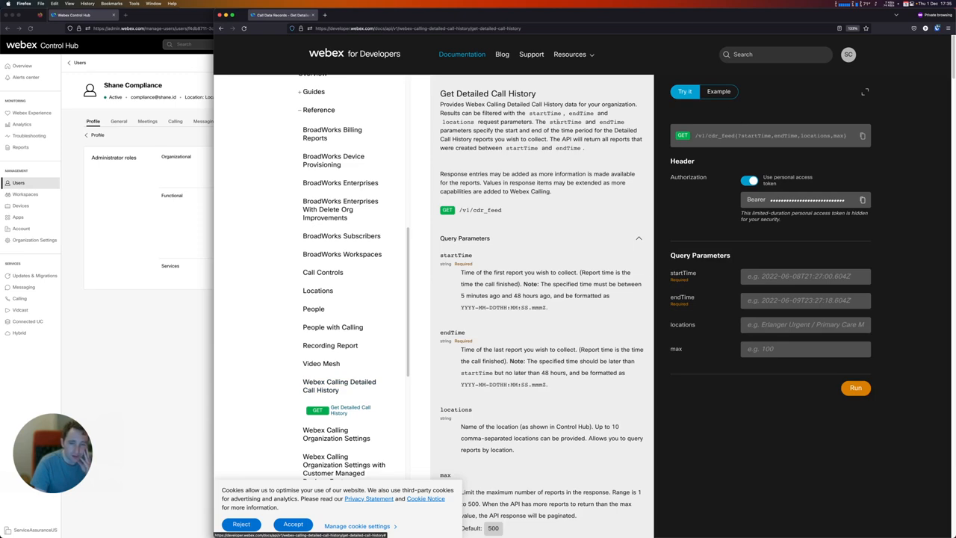
{"action": "mouse_move", "coordinate": [862, 199]}
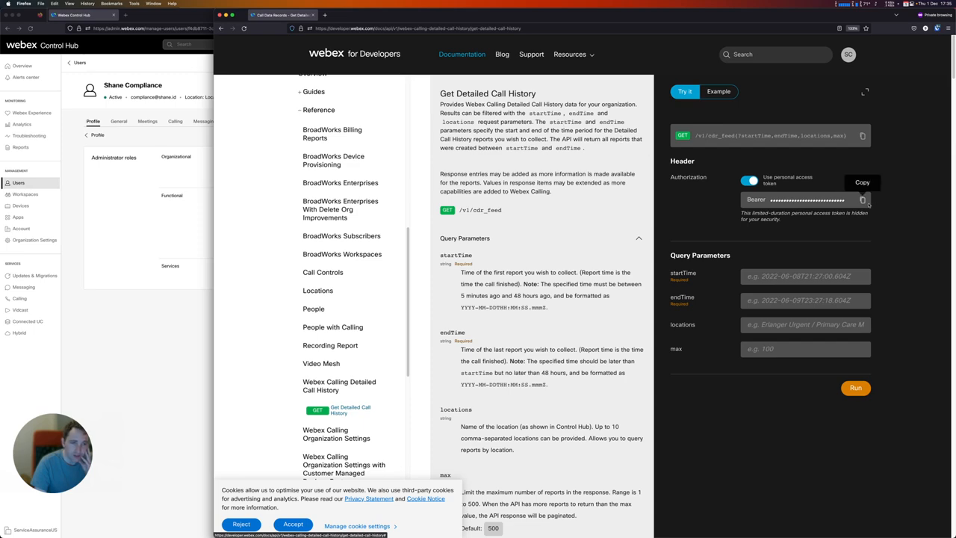
Step: Copy the personal access token, then scroll through the call history response properties
{"action": "left_click", "coordinate": [862, 182]}
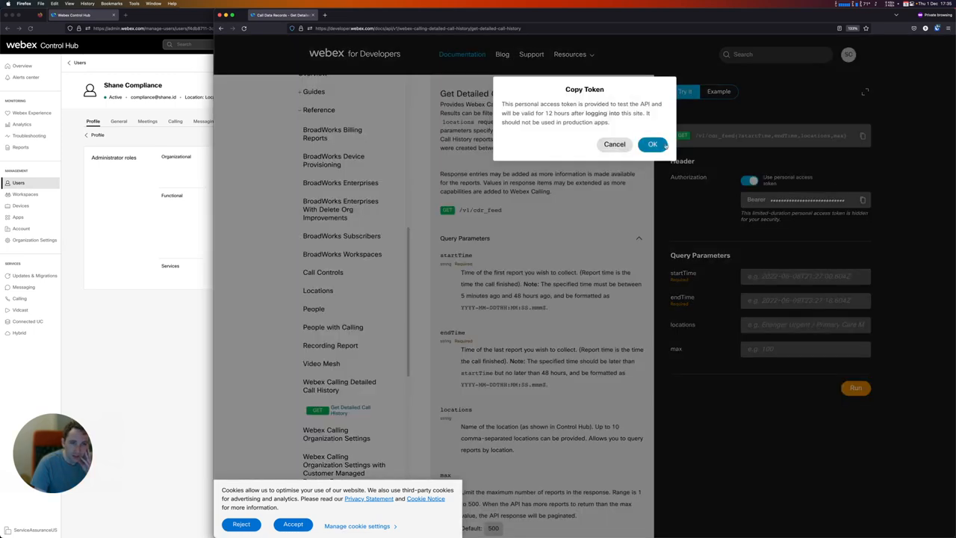
{"action": "left_click", "coordinate": [651, 144]}
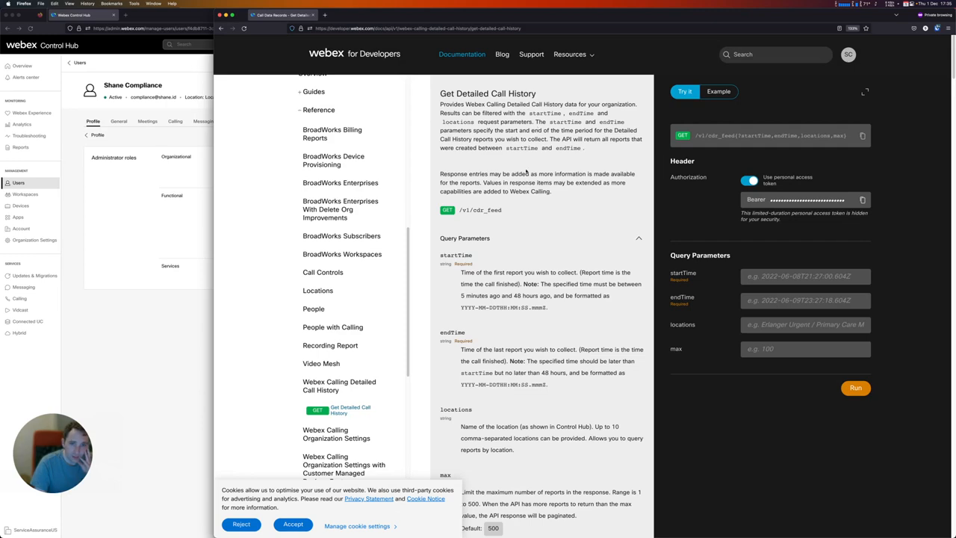
{"action": "scroll", "scroll_direction": "down", "scroll_amount": 3}
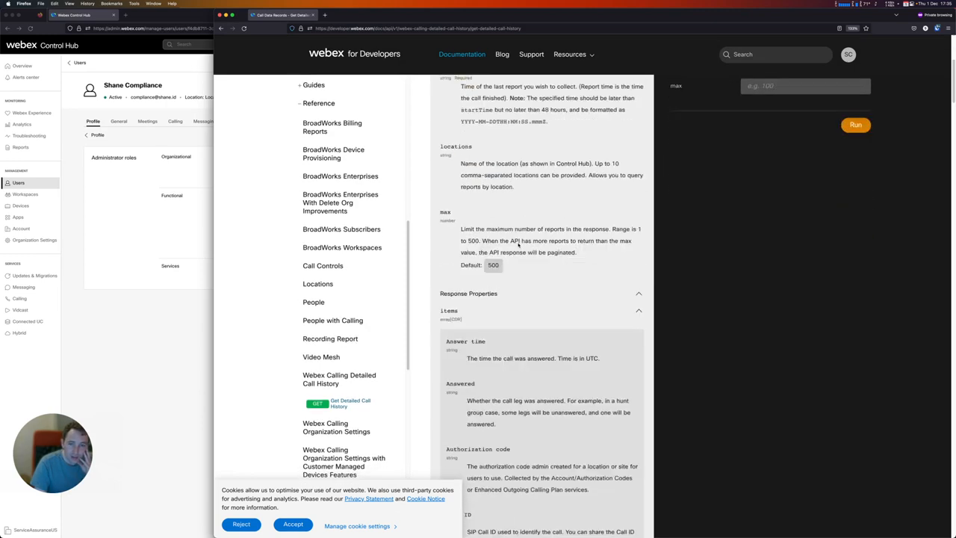
{"action": "scroll", "scroll_direction": "down", "scroll_amount": 3}
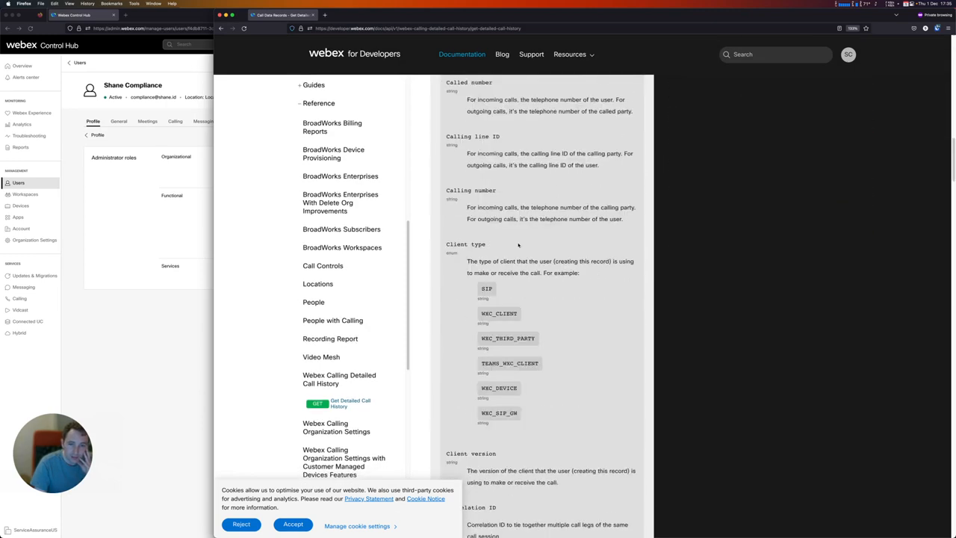
{"action": "scroll", "scroll_direction": "down", "scroll_amount": 3}
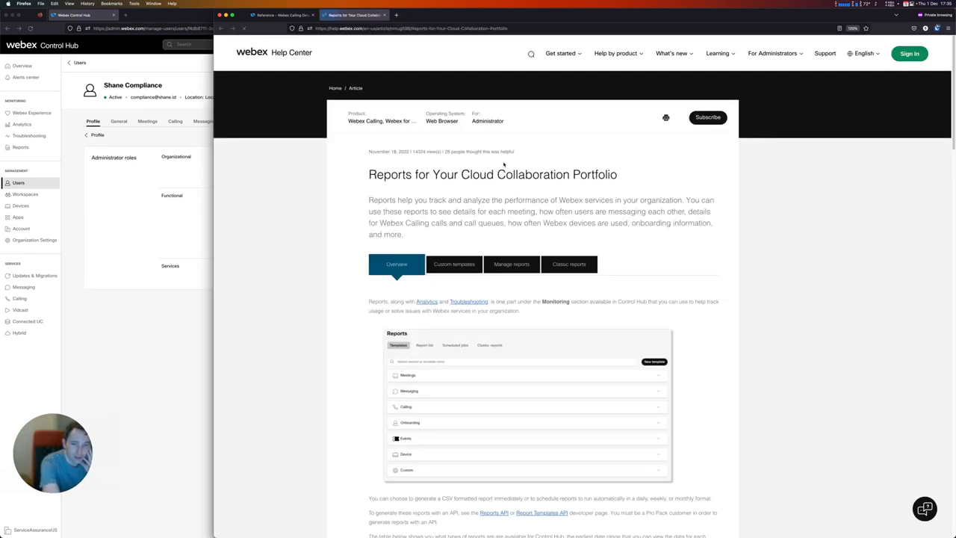
Step: Expand the Webex Calling reports section and read through the Detailed Call History Report columns
{"action": "scroll", "scroll_direction": "down", "scroll_amount": 3}
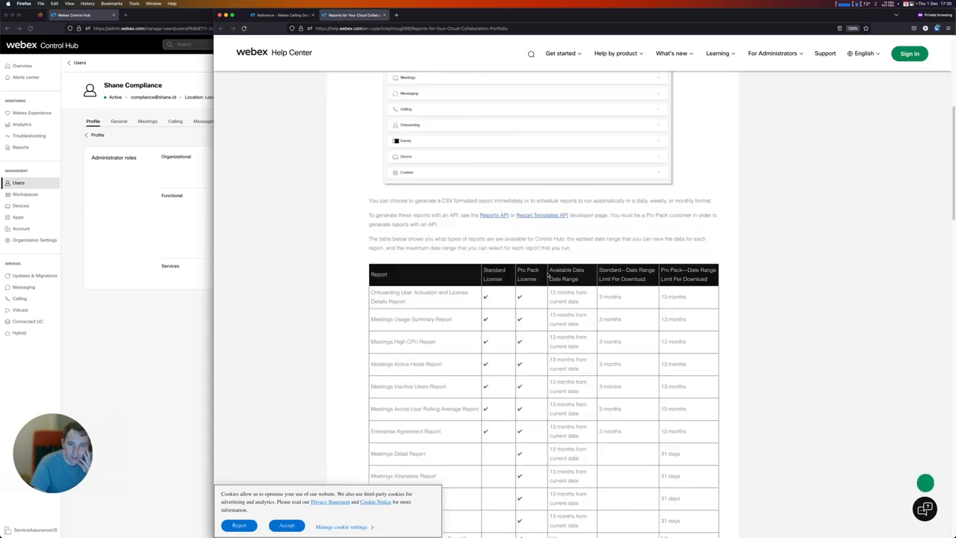
{"action": "scroll", "scroll_direction": "down", "scroll_amount": 3}
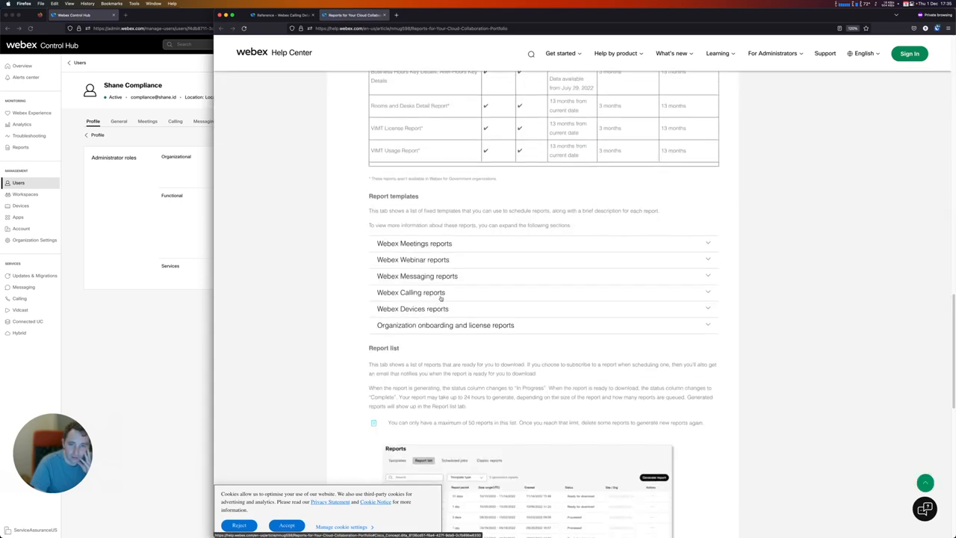
{"action": "left_click", "coordinate": [410, 292]}
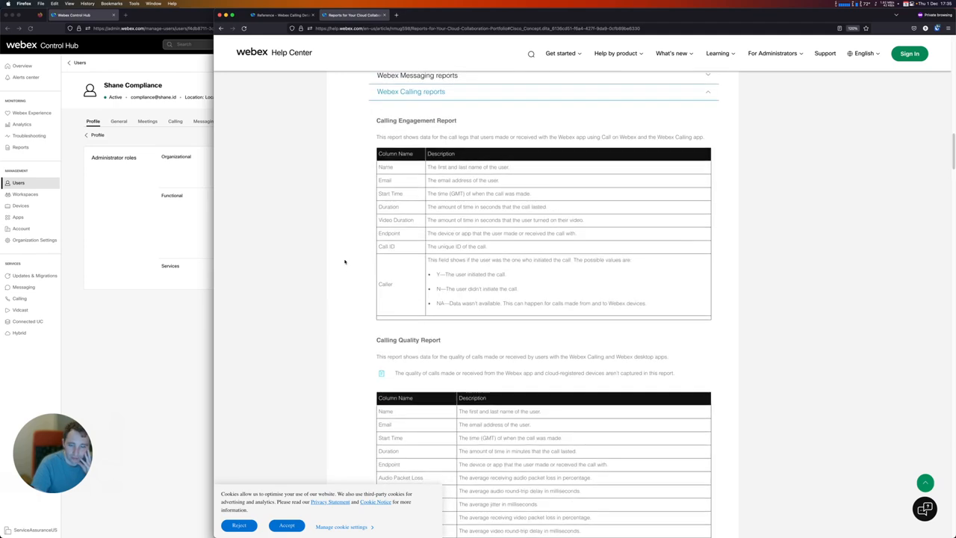
{"action": "scroll", "scroll_direction": "down", "scroll_amount": 3}
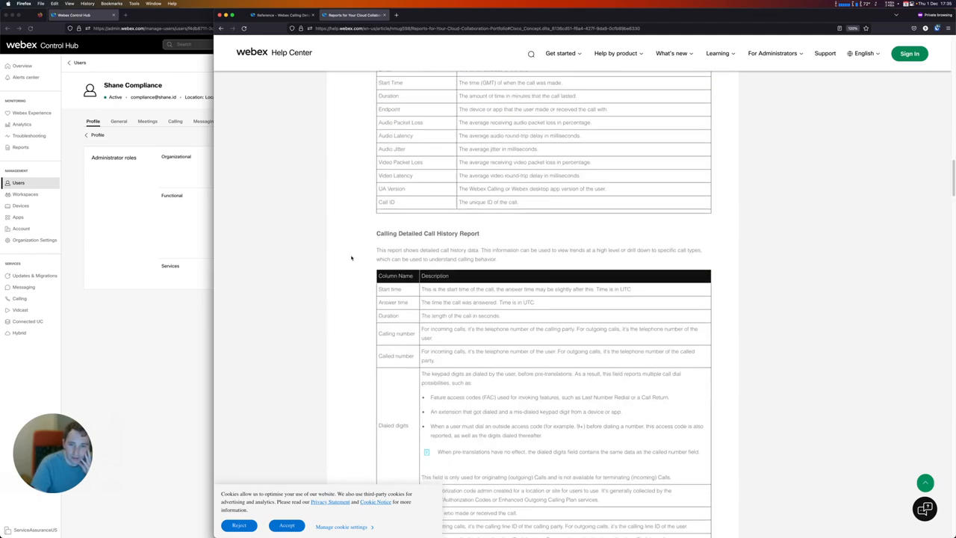
{"action": "scroll", "scroll_direction": "down", "scroll_amount": 3}
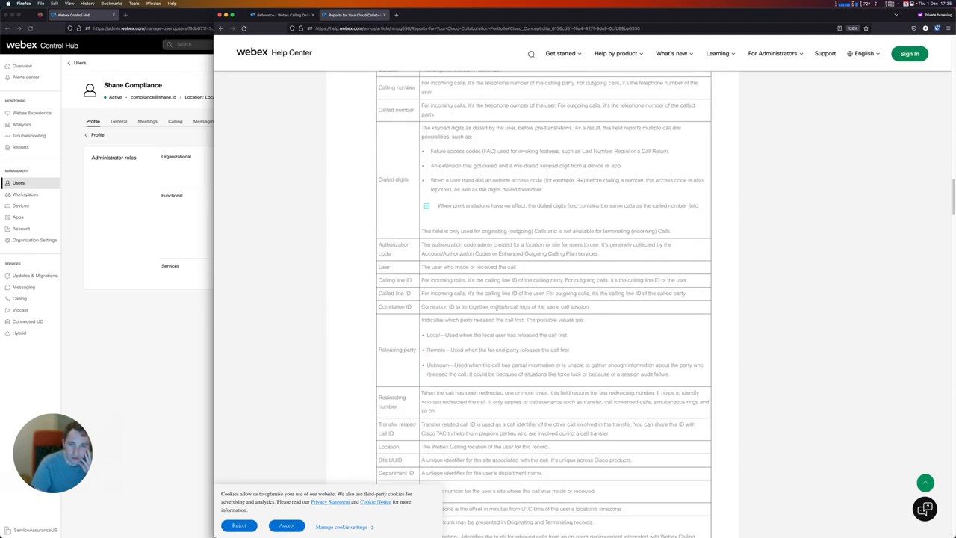
{"action": "scroll", "scroll_direction": "down", "scroll_amount": 3}
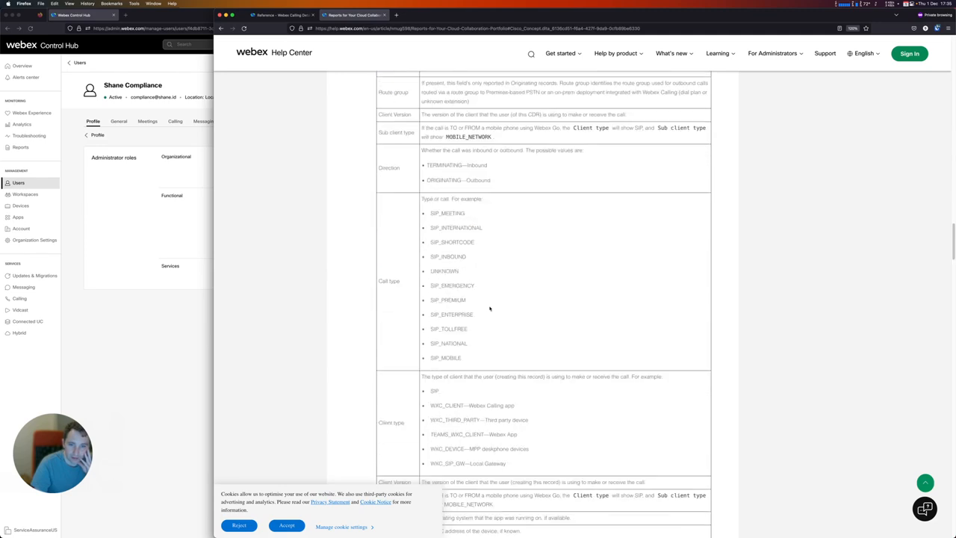
{"action": "scroll", "scroll_direction": "down", "scroll_amount": 3}
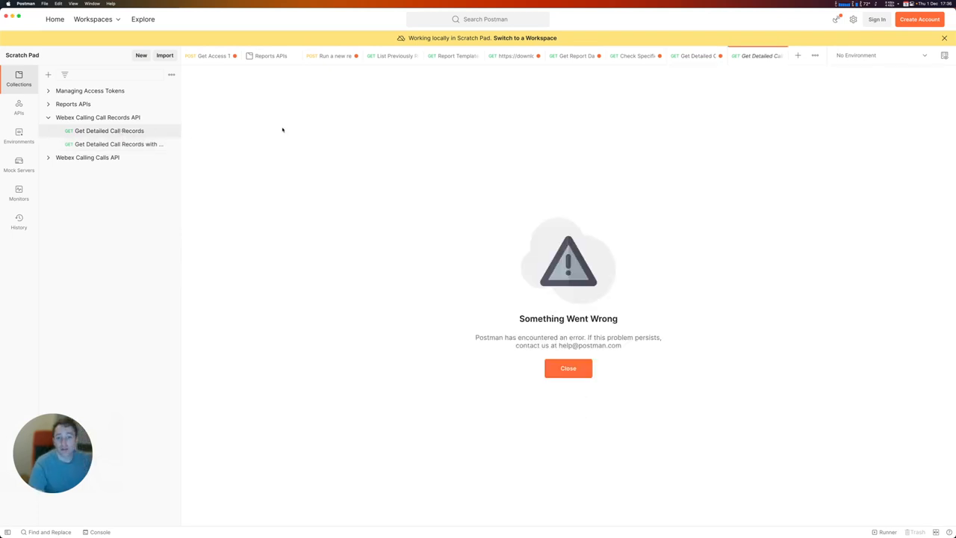
Step: Select the Get Detailed Call Records with offset request and use Bearer Token authorization
{"action": "left_click", "coordinate": [568, 367]}
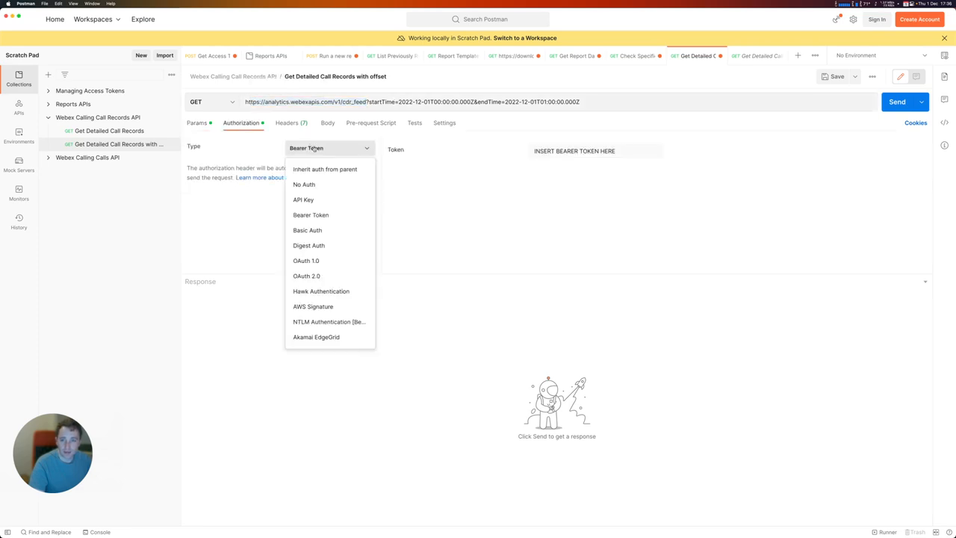
{"action": "left_click", "coordinate": [307, 214]}
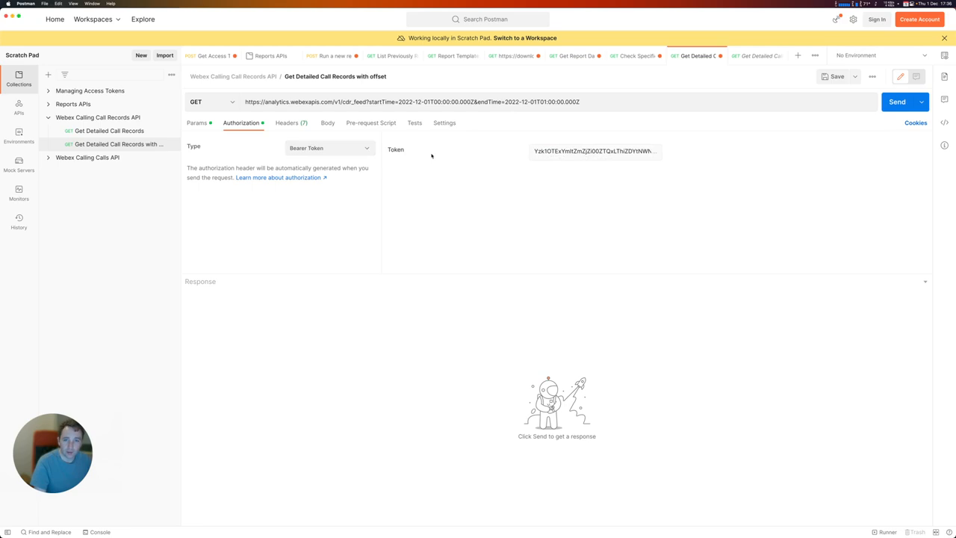
{"action": "mouse_move", "coordinate": [437, 150]}
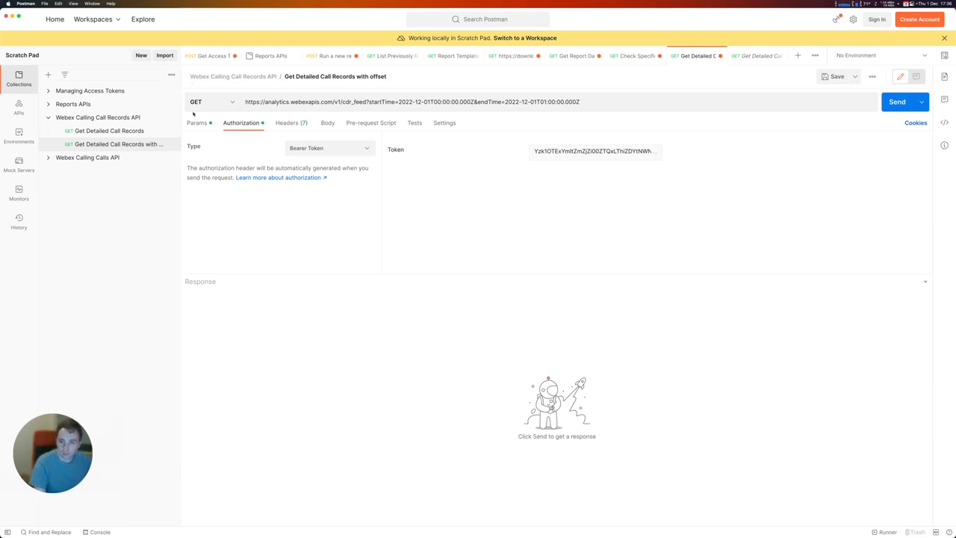
Step: Check the startTime and endTime params, send the request, and review the JSON call records
{"action": "left_click", "coordinate": [197, 122]}
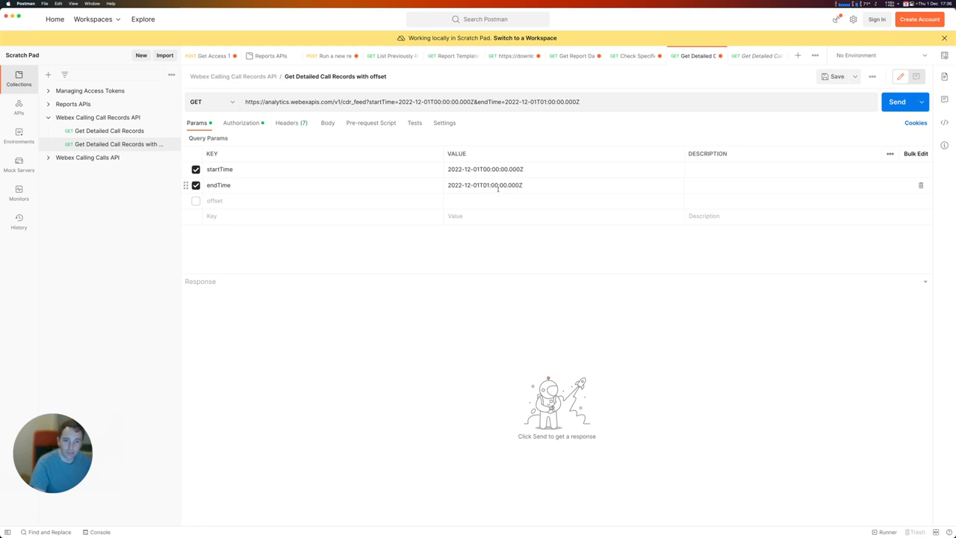
{"action": "left_click", "coordinate": [897, 102]}
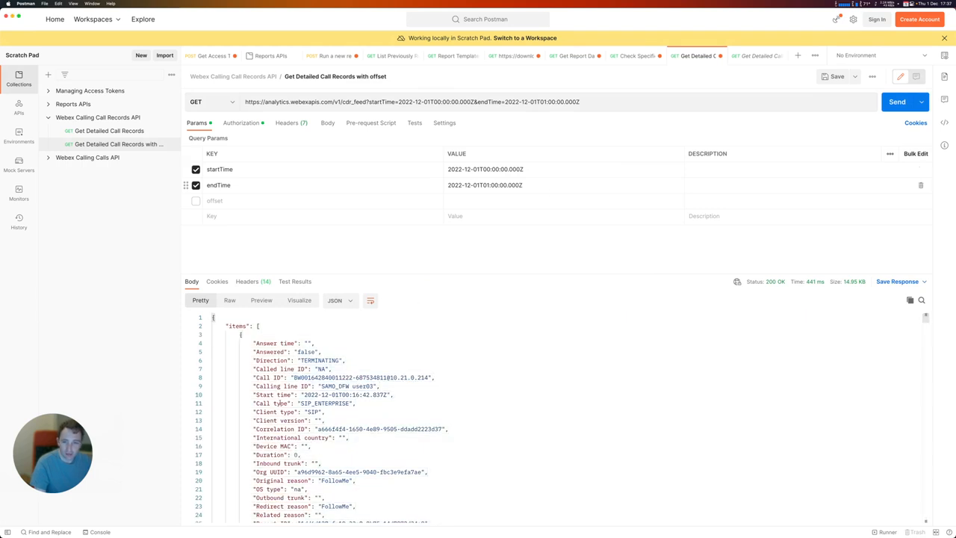
{"action": "scroll", "scroll_direction": "down", "scroll_amount": 3}
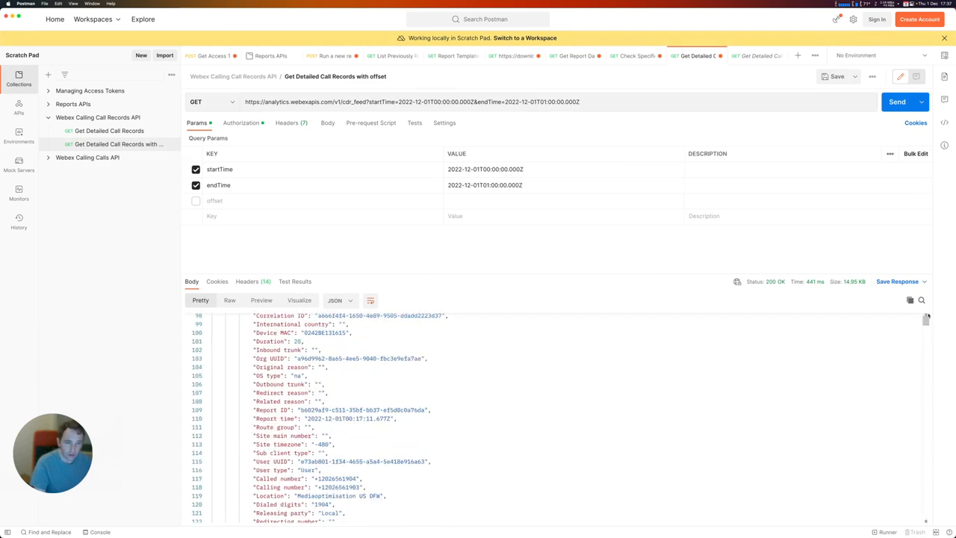
{"action": "scroll", "scroll_direction": "down", "scroll_amount": 3}
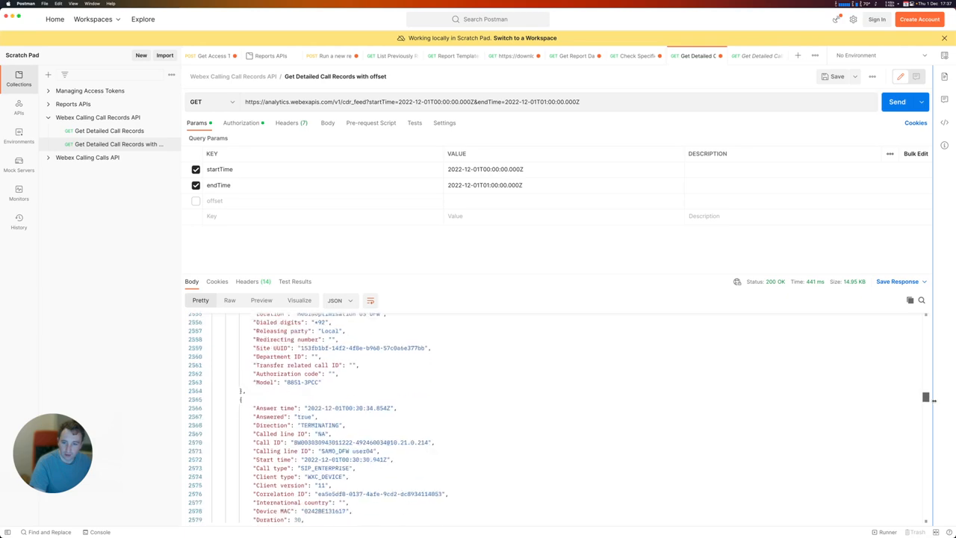
{"action": "scroll", "scroll_direction": "down", "scroll_amount": 3}
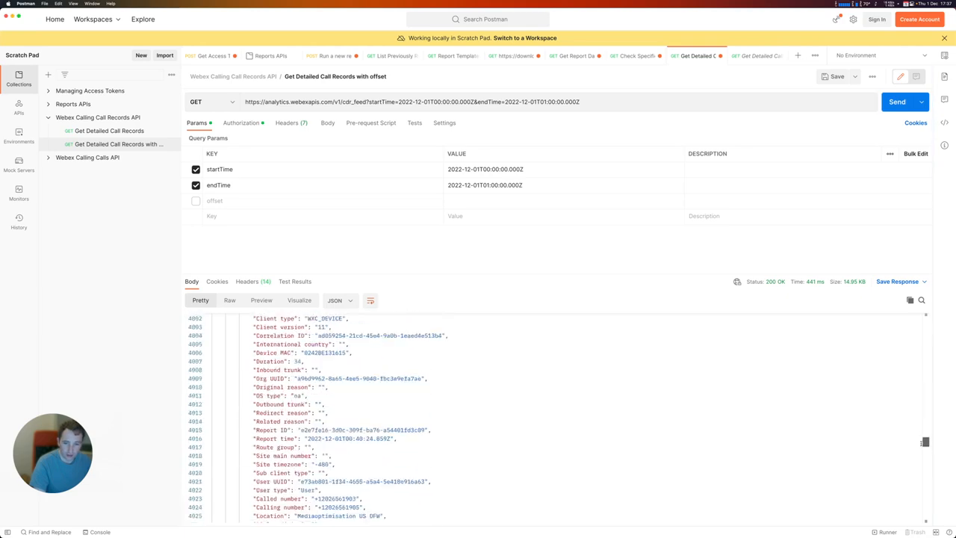